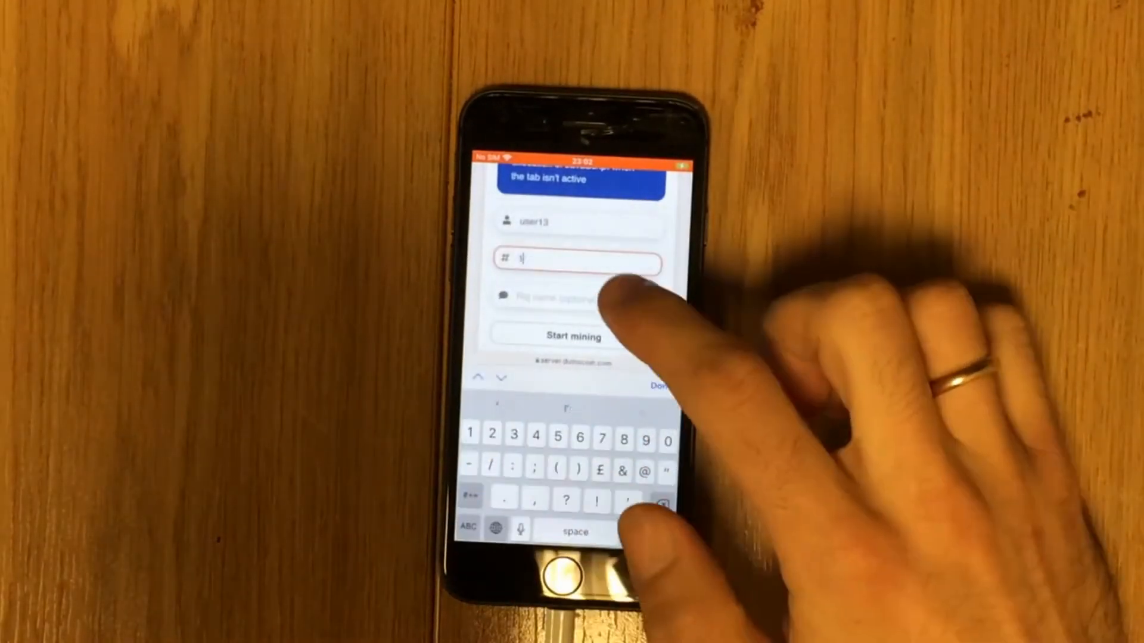
# Finish the mining form with 1 thread and a rig name, then start mining.
pyautogui.click(576, 260)
pyautogui.write('Ip')
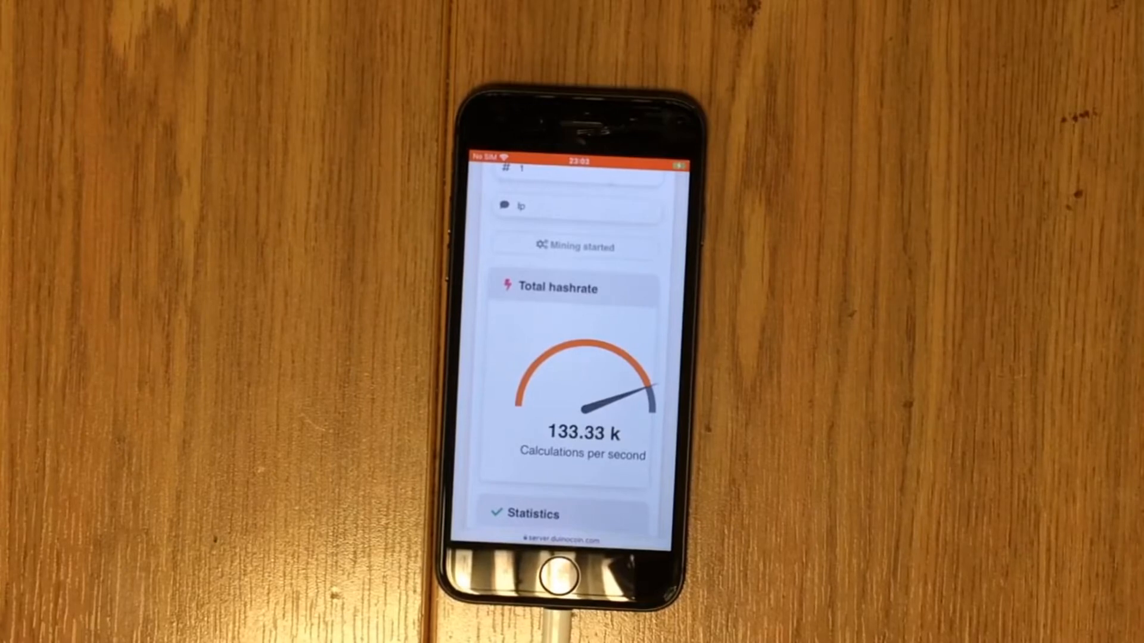
# Scroll through Total hashrate (~216 k), Statistics, Miner log and Thread performance.
pyautogui.scroll(-3)
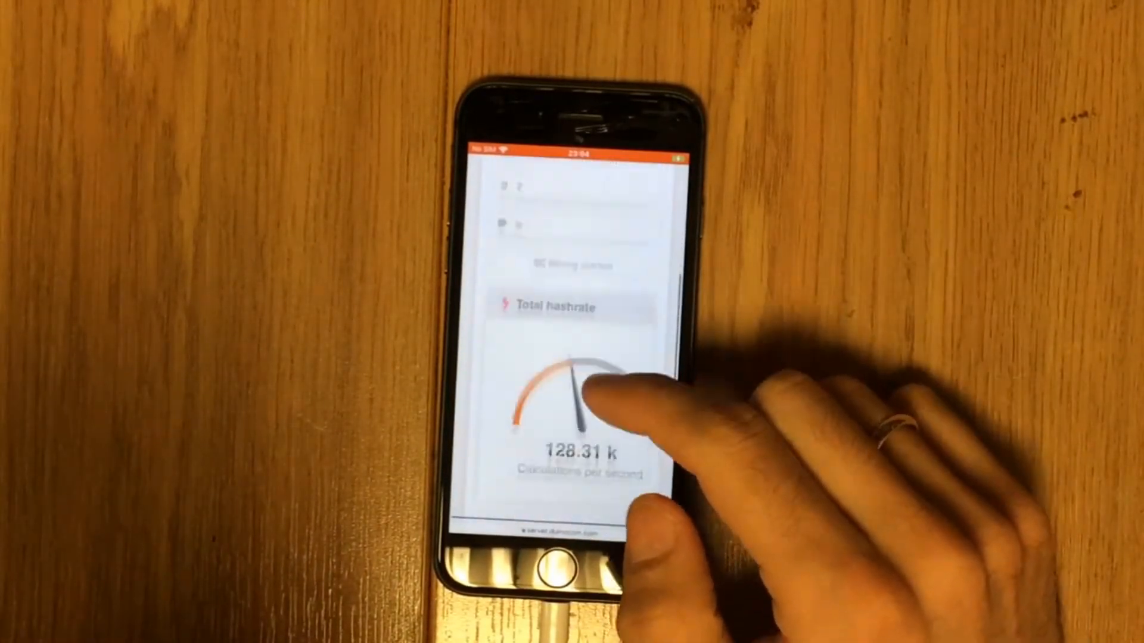
pyautogui.scroll(-3)
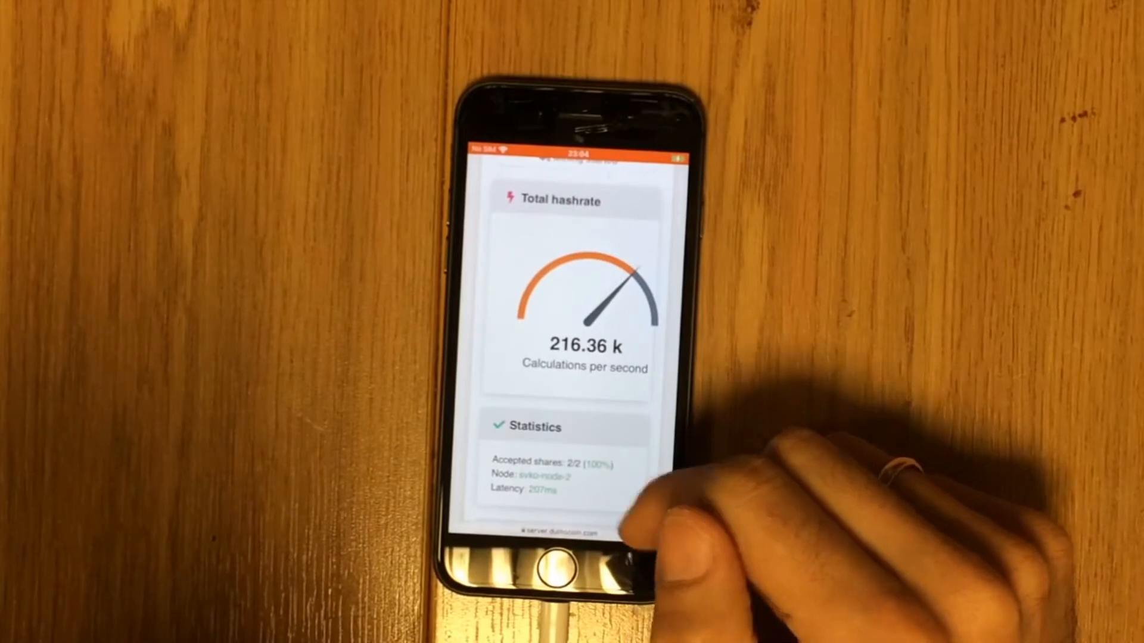
pyautogui.scroll(-3)
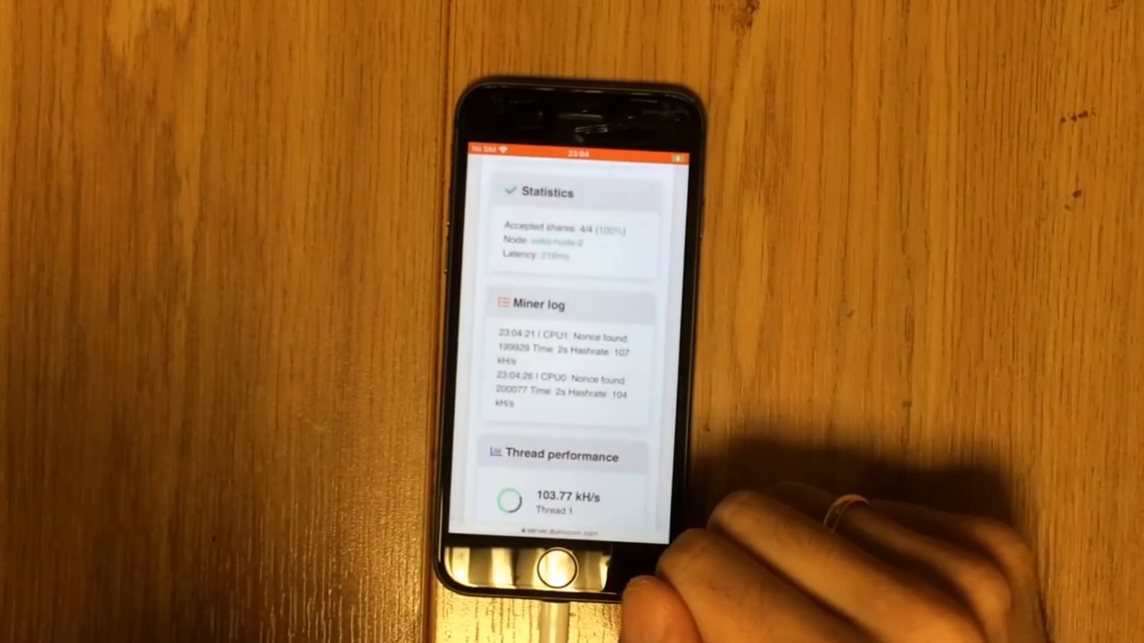
pyautogui.scroll(-3)
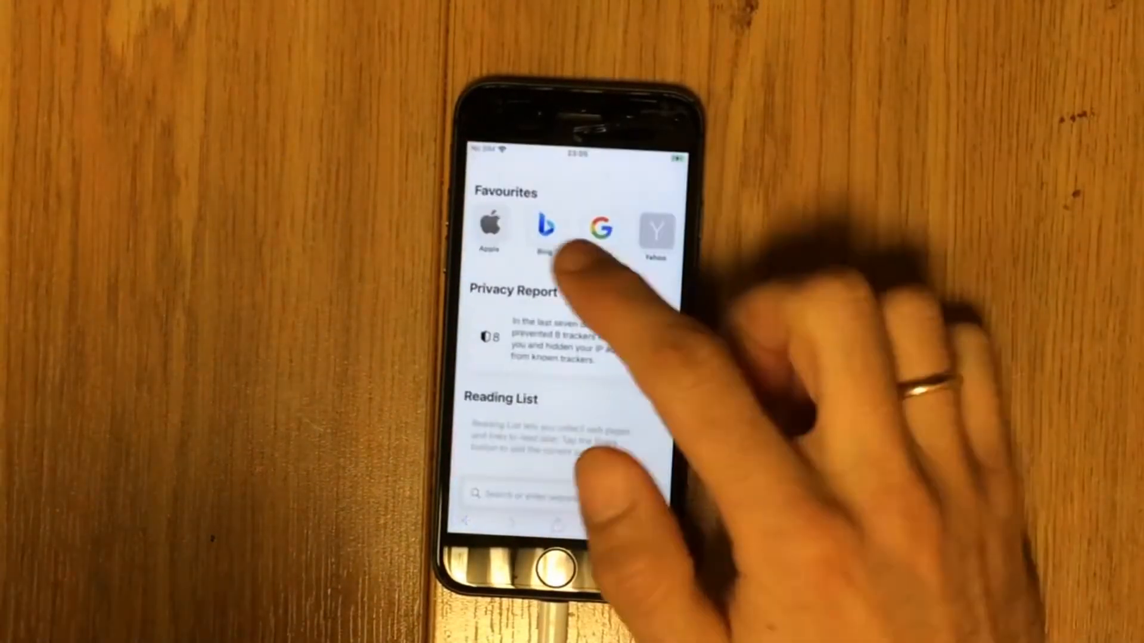
# Return to the web miner, enter a new thread count and restart mining.
pyautogui.click(597, 230)
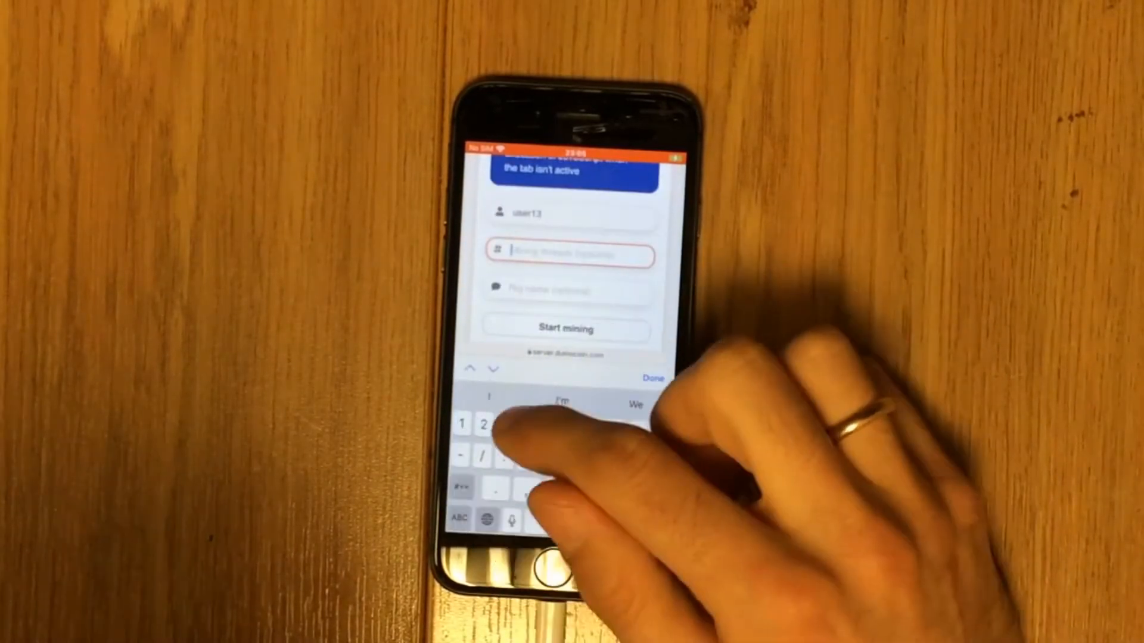
pyautogui.click(565, 327)
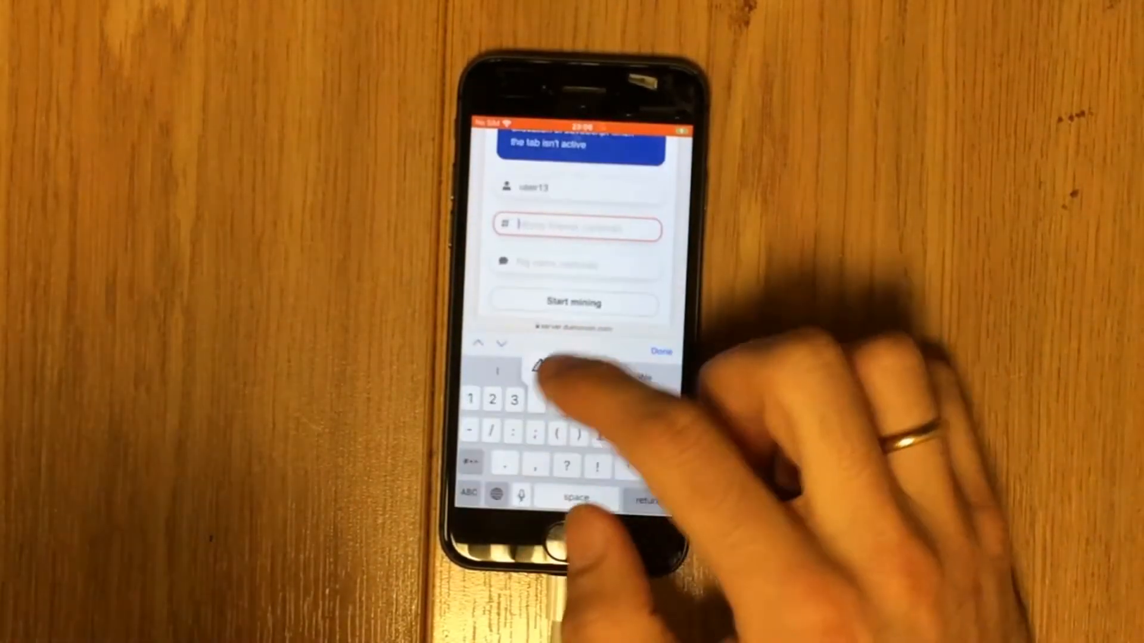
pyautogui.click(573, 302)
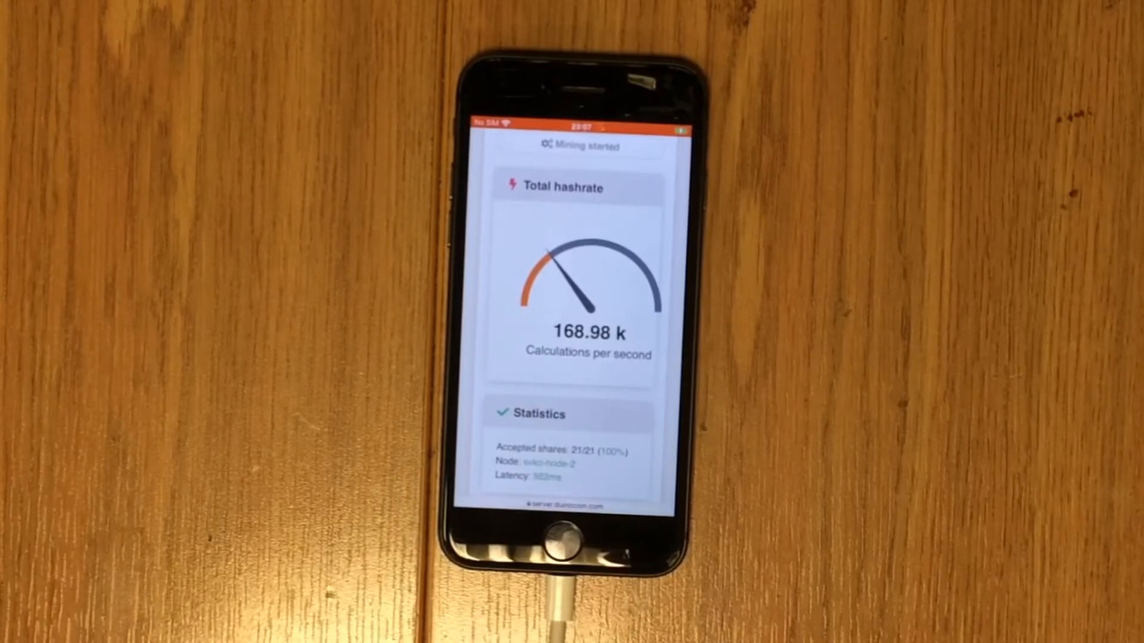
# Watch the hashrate climb to about 187 k and open the tab overview.
pyautogui.click(576, 228)
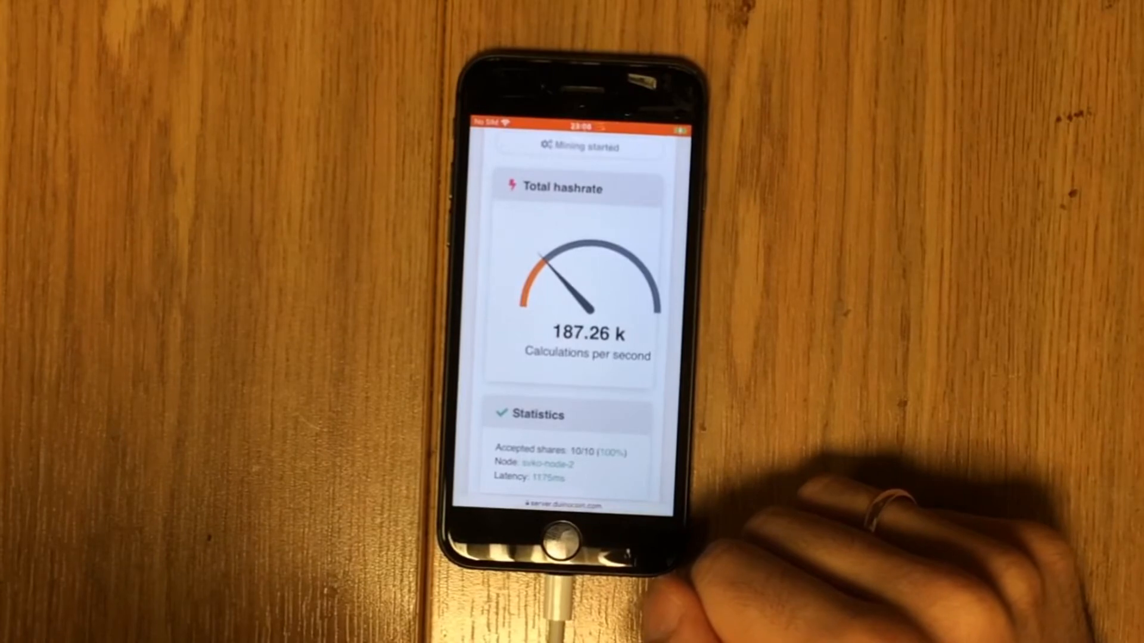
pyautogui.scroll(-3)
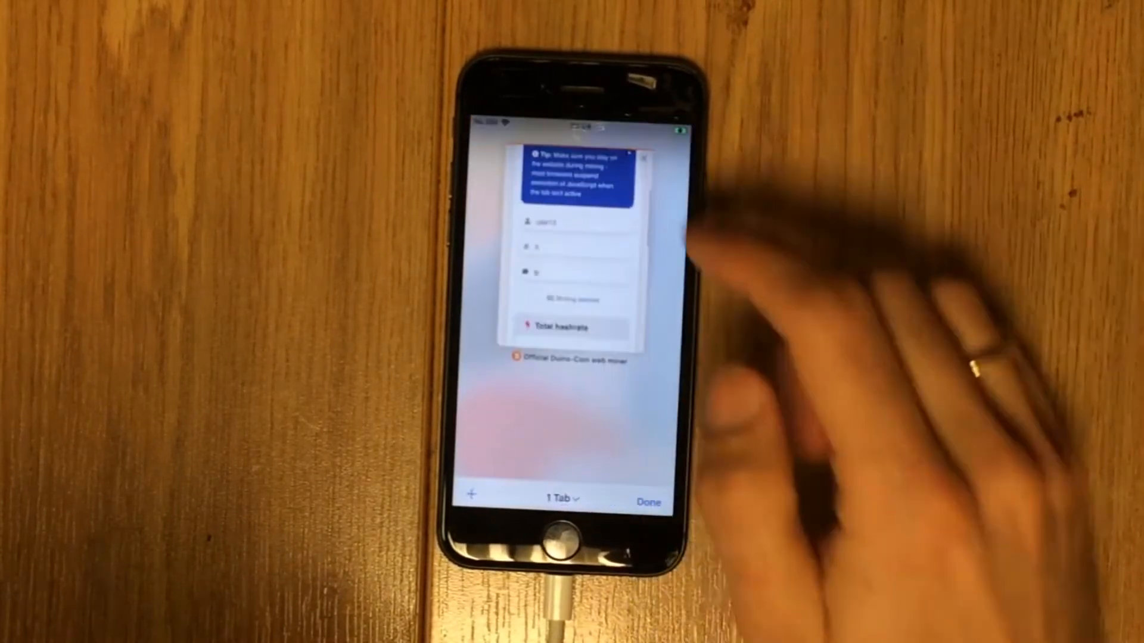
# Reopen the web miner tab and start mining again, reaching about 156 k.
pyautogui.click(647, 503)
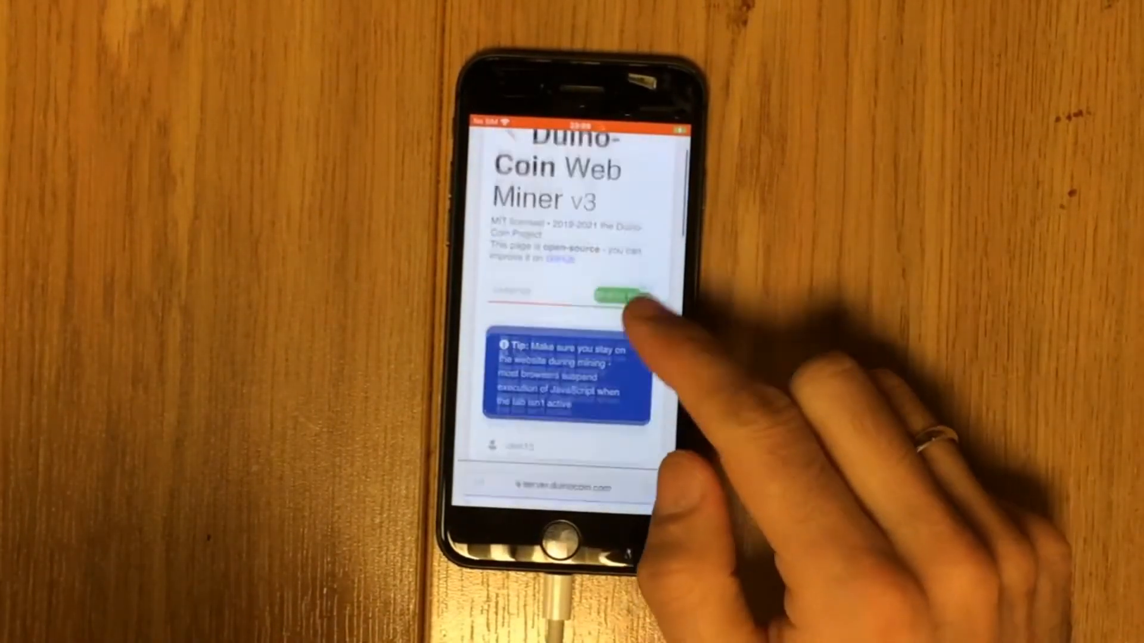
pyautogui.click(613, 298)
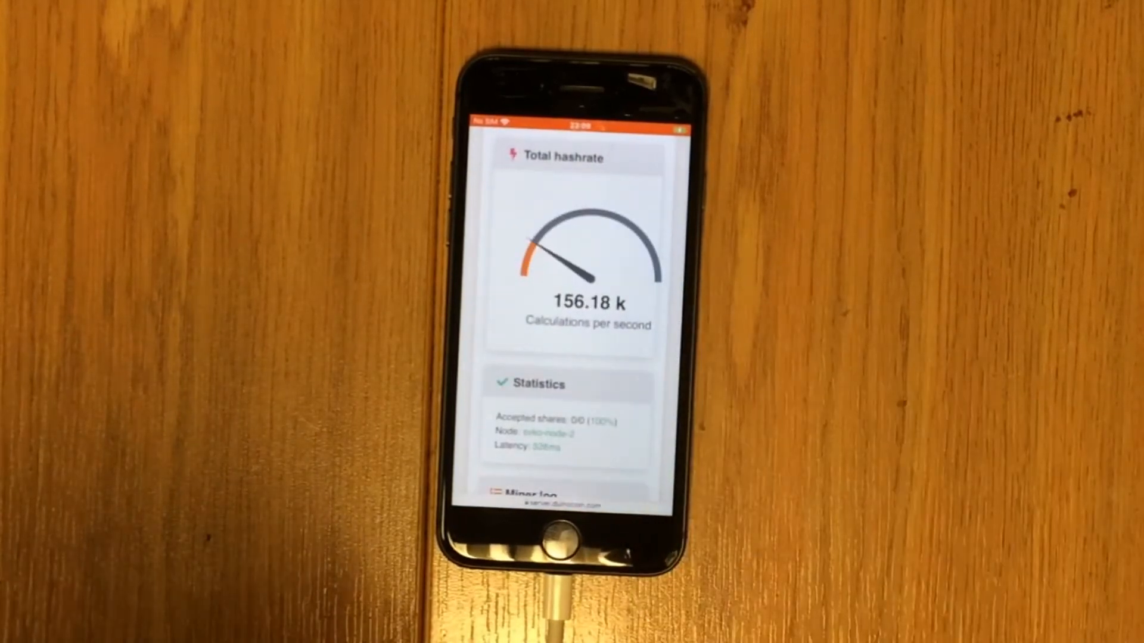